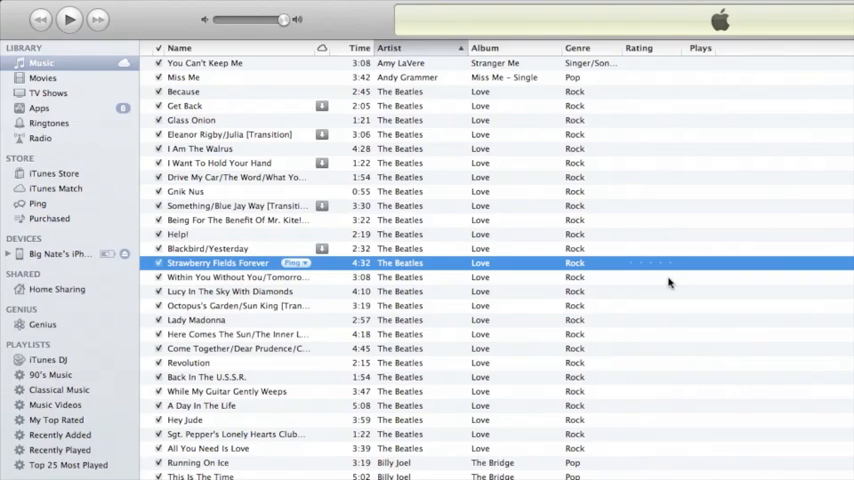
pyautogui.moveTo(144, 90)
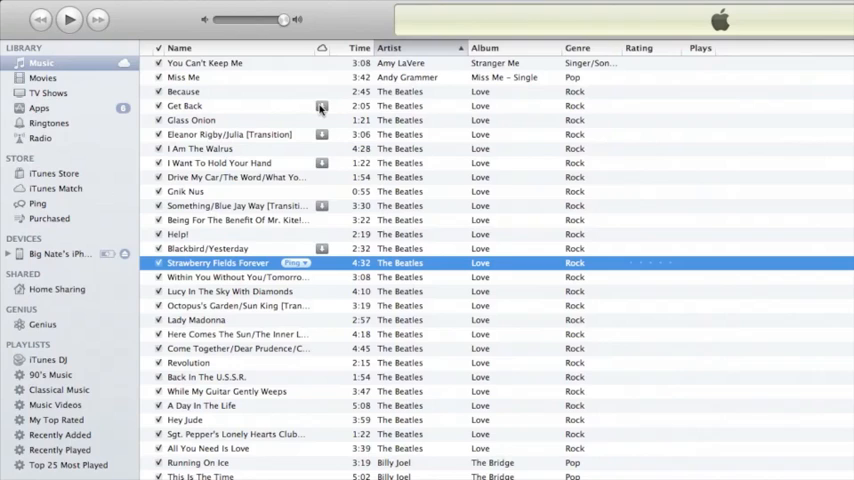
pyautogui.moveTo(288, 108)
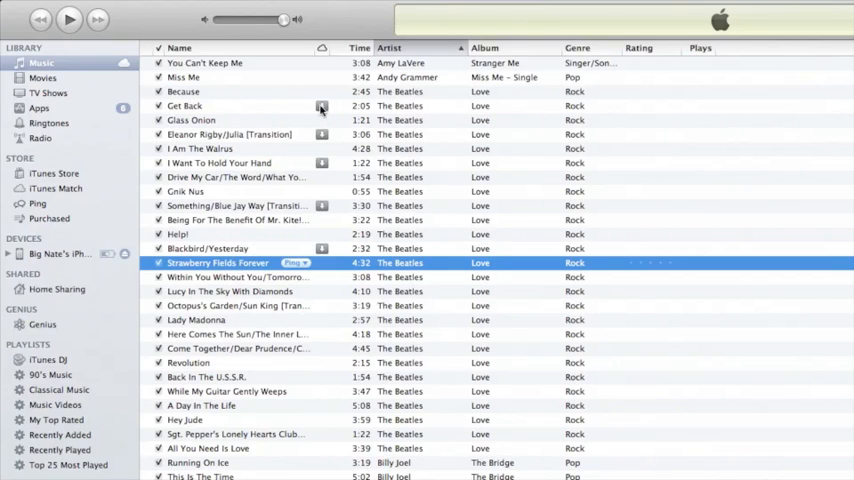
# - Download Get Back from the cloud and remove the local copy of Strawberry Fields Forever
pyautogui.click(322, 106)
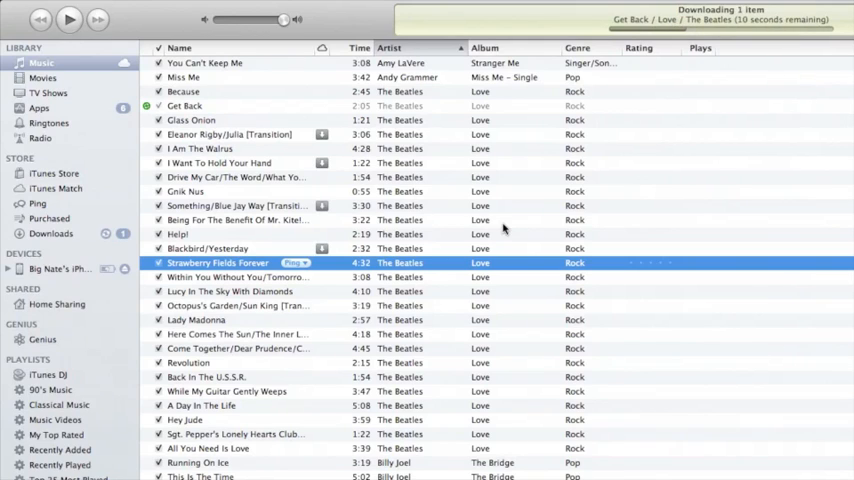
pyautogui.moveTo(440, 328)
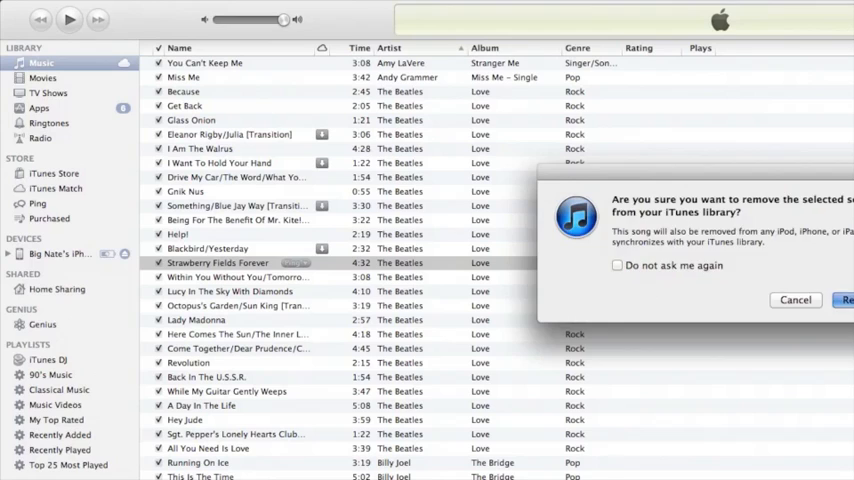
pyautogui.click(796, 300)
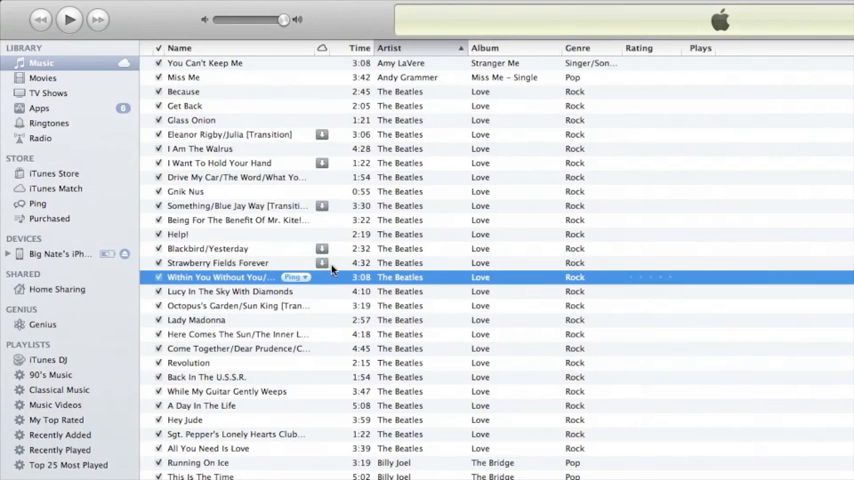
pyautogui.moveTo(392, 264)
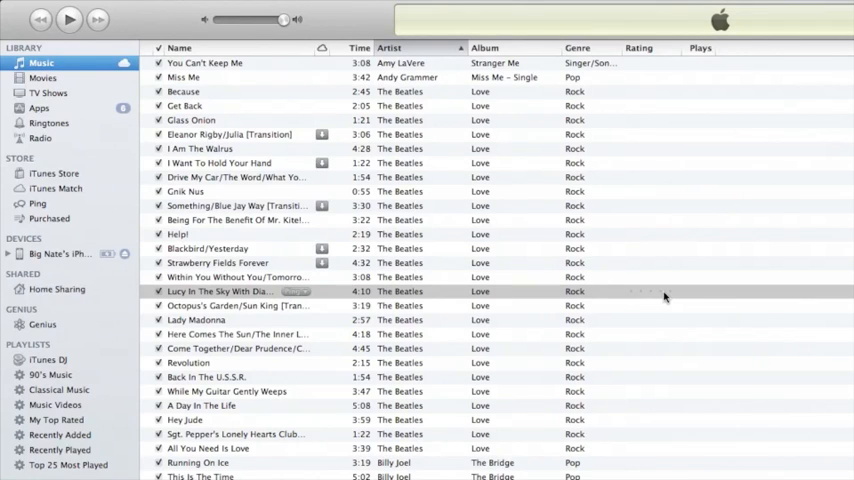
# - Run Store > Update iTunes Match and watch it gather library information on the iTunes Match page
pyautogui.click(264, 8)
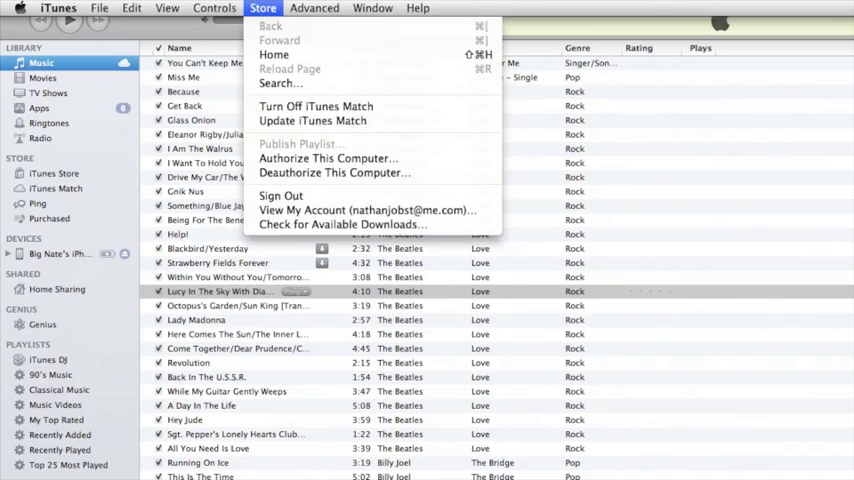
pyautogui.click(312, 120)
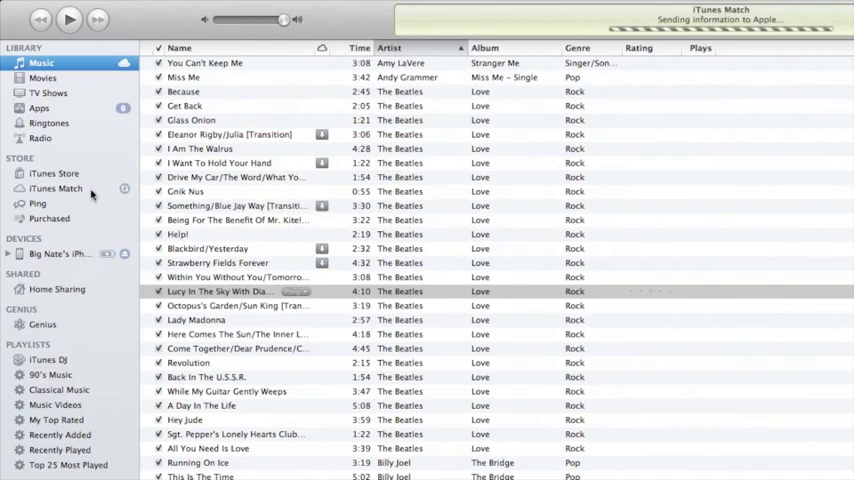
pyautogui.click(56, 188)
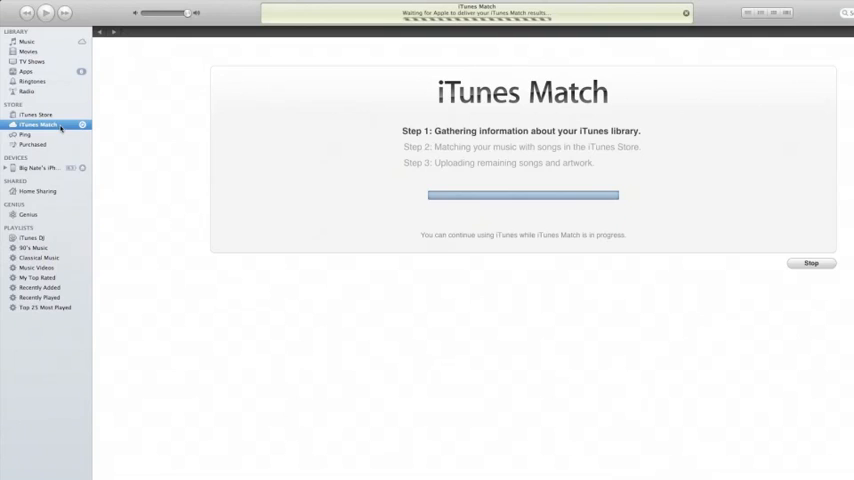
# - Select the iPhone under Devices to view its Summary with software version, backup and sync options
pyautogui.click(40, 168)
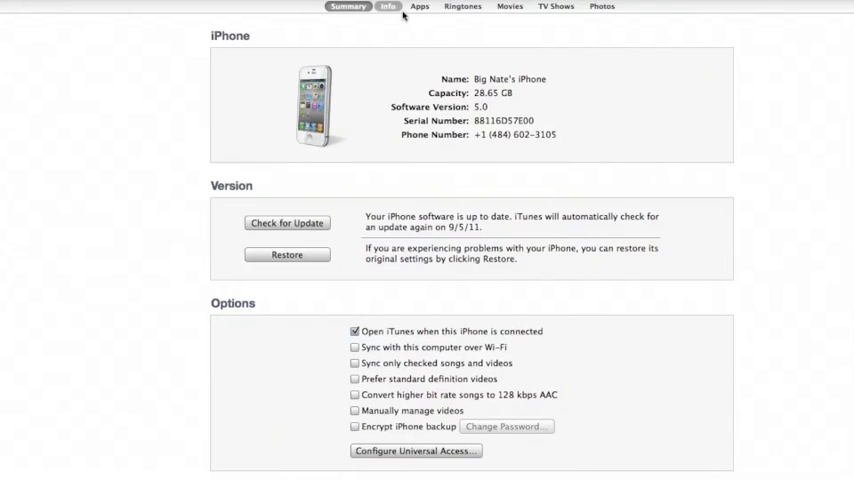
pyautogui.click(348, 6)
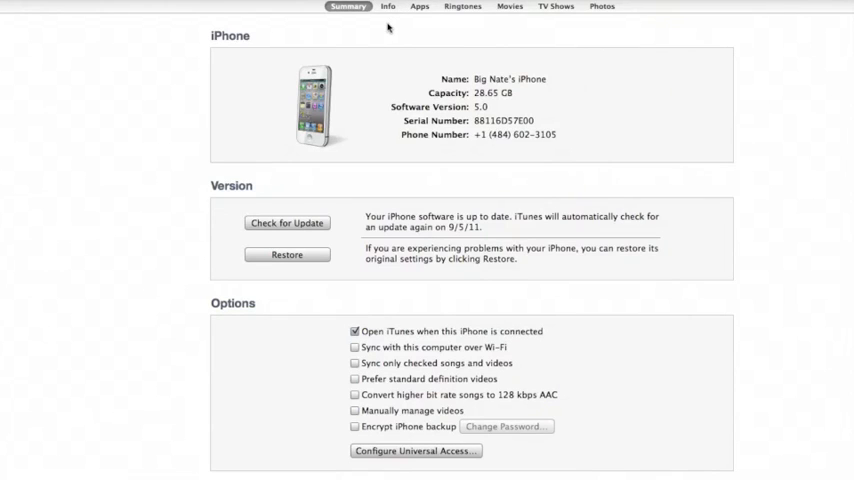